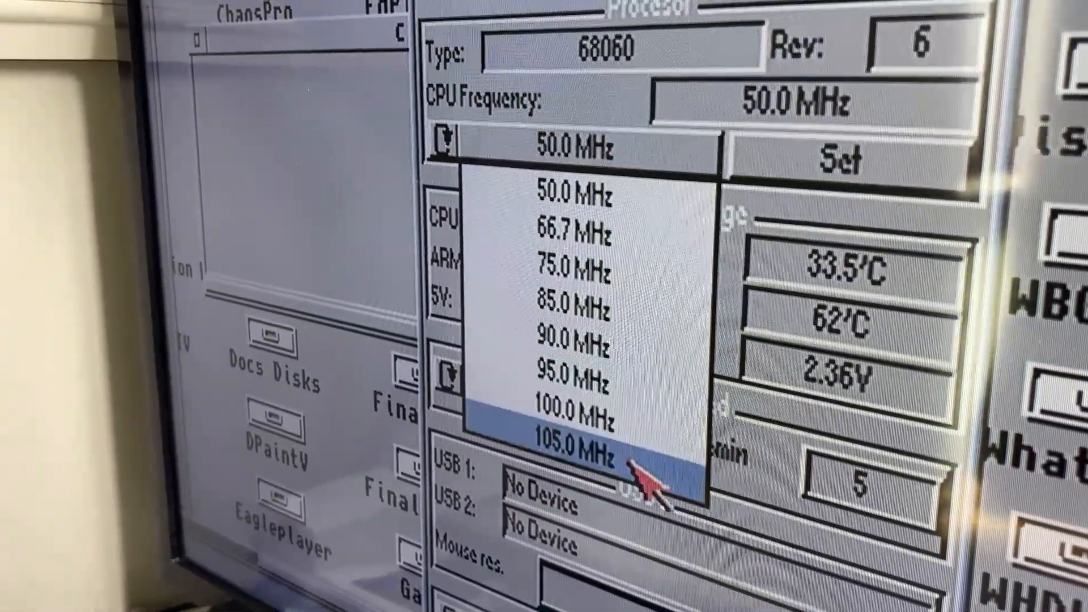
Step: Set the accelerator CPU frequency to 105.0 MHz and apply it
left_click(575, 440)
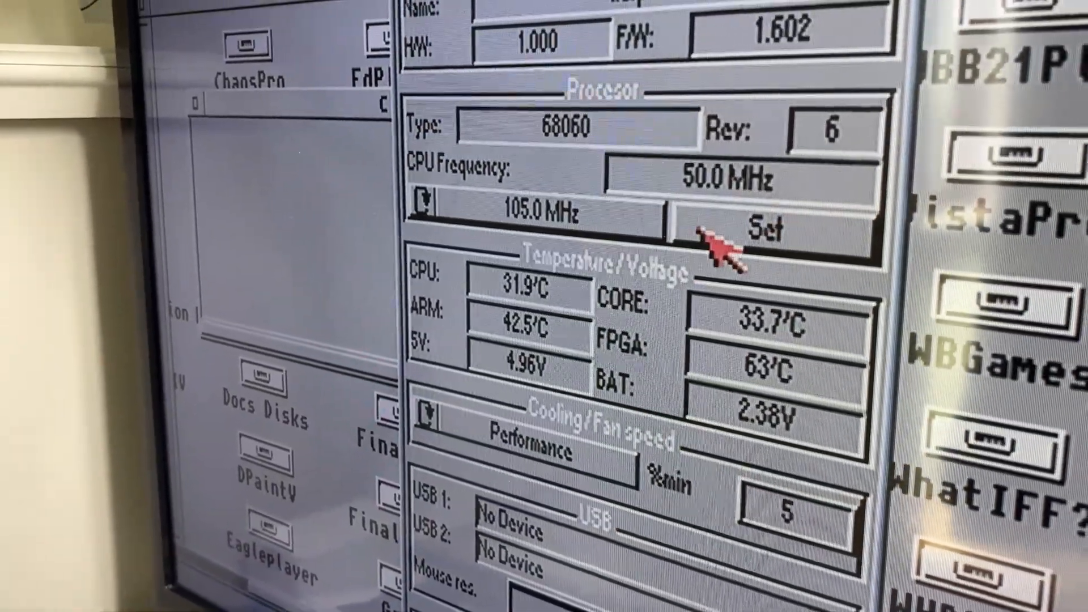
left_click(763, 229)
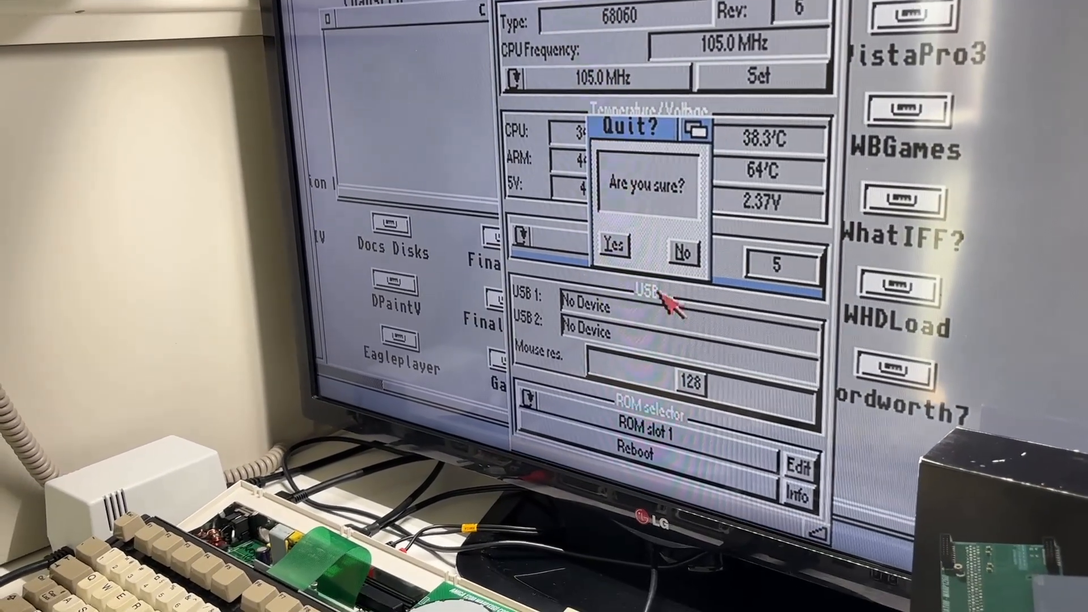
Step: Confirm quitting Warp Control and launch SysInfo from the Utils menu
left_click(610, 246)
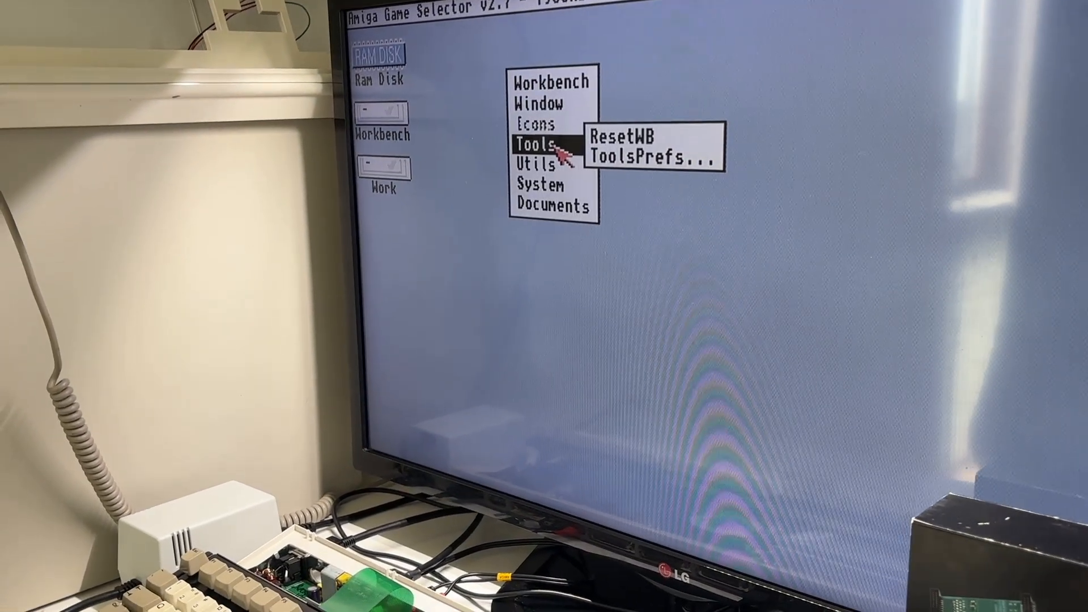
mouse_move(548, 135)
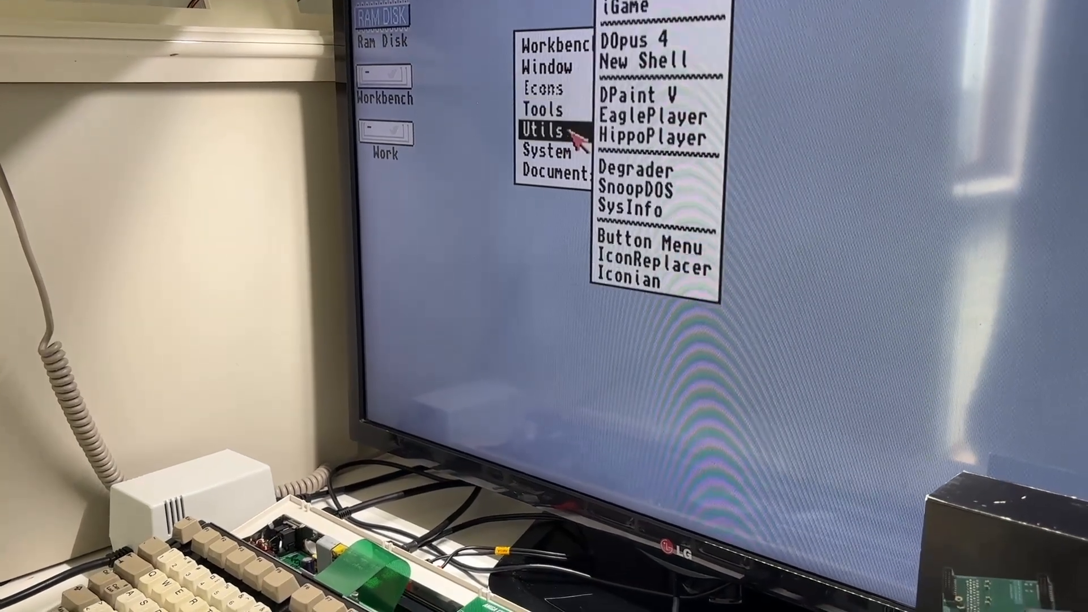
left_click(632, 209)
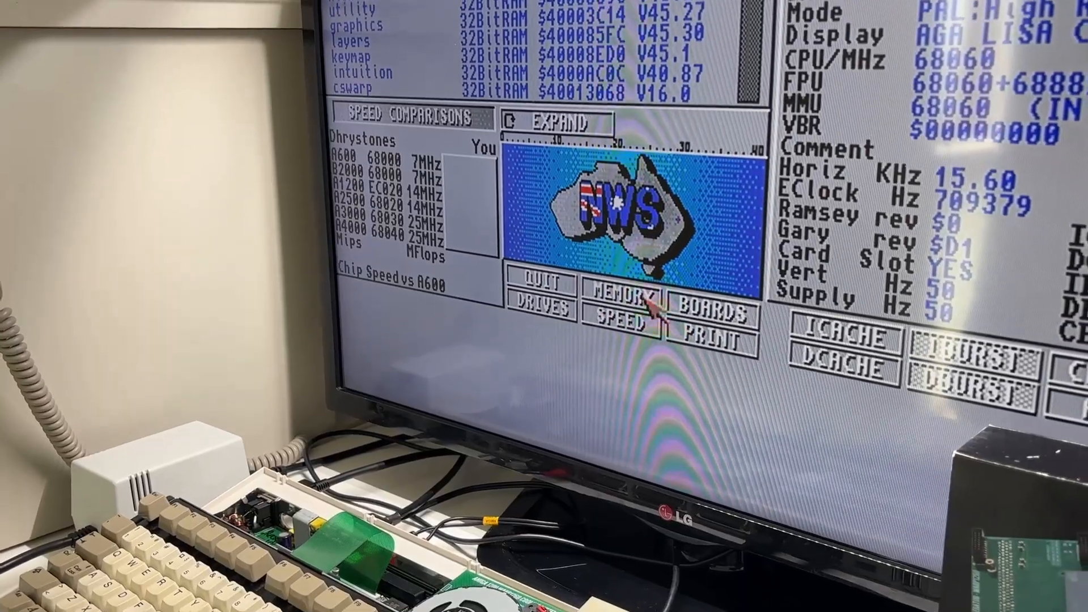
Step: Show SysInfo's Memory Information listing the 224 MB Warp-DDR3 32-bit block
left_click(639, 292)
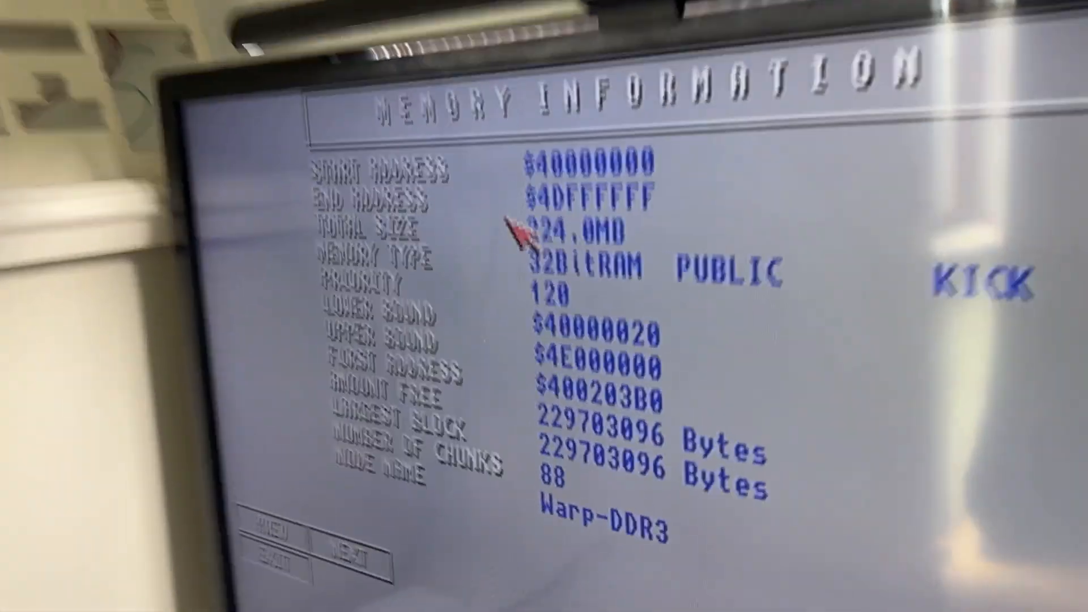